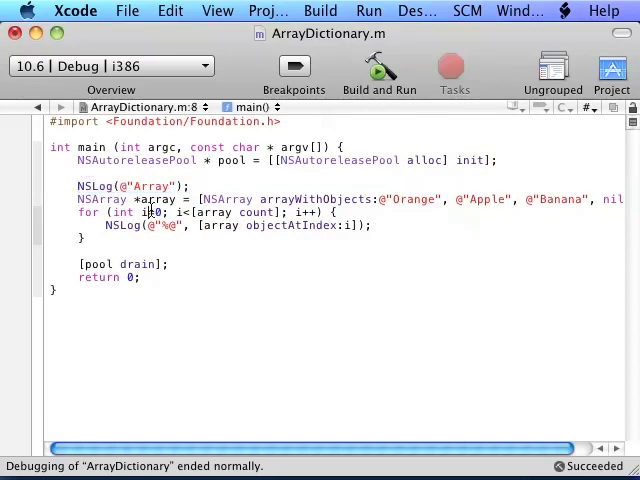
# Build and run ArrayDictionary so the console prints the Array heading with Orange, Apple and Banana.
pyautogui.doubleClick(158, 200)
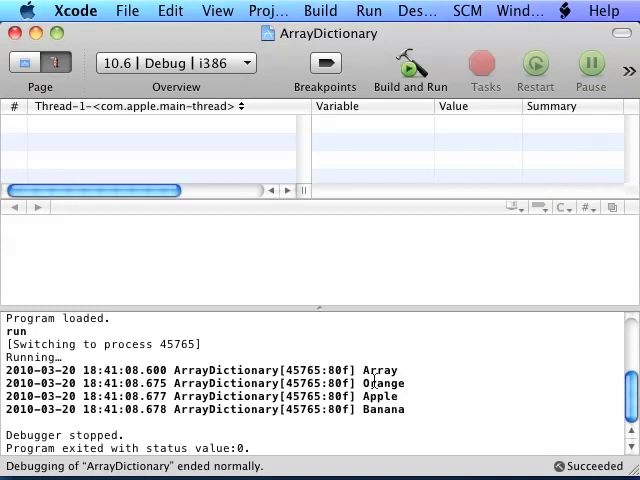
pyautogui.doubleClick(384, 410)
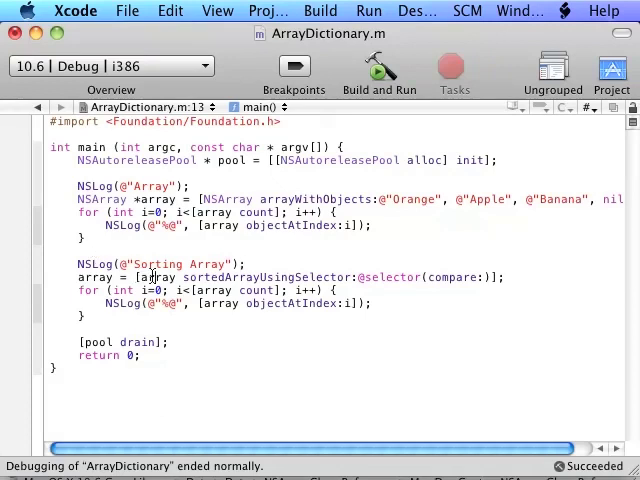
pyautogui.doubleClick(268, 276)
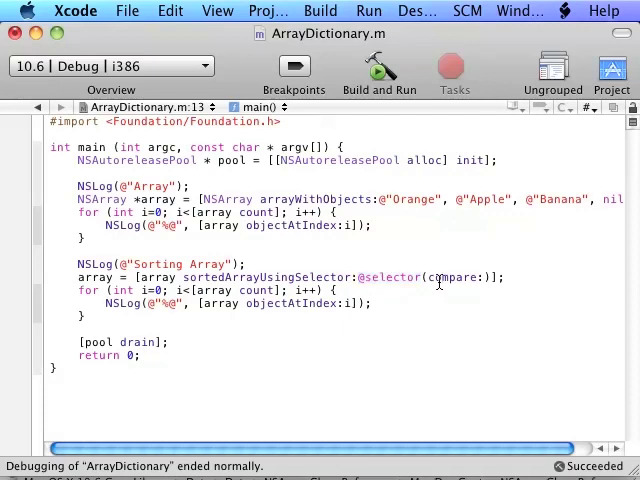
pyautogui.doubleClick(456, 276)
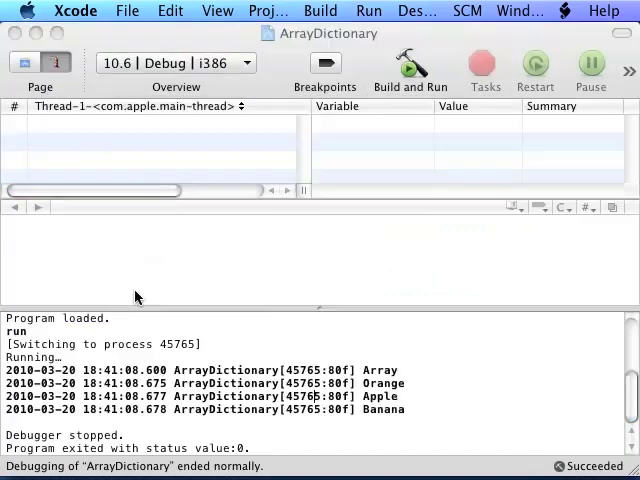
pyautogui.click(410, 60)
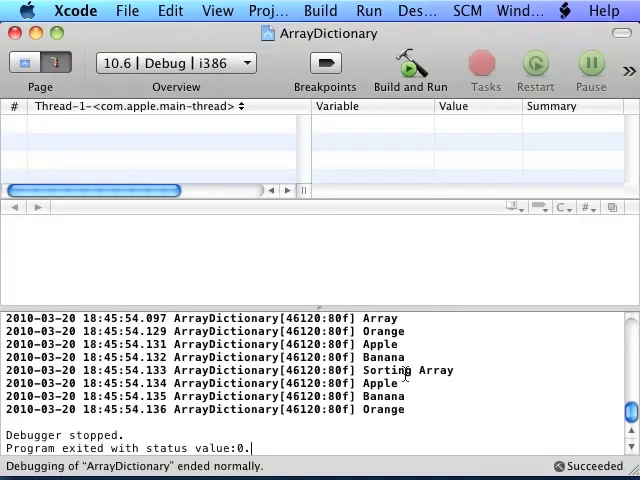
pyautogui.moveTo(416, 376)
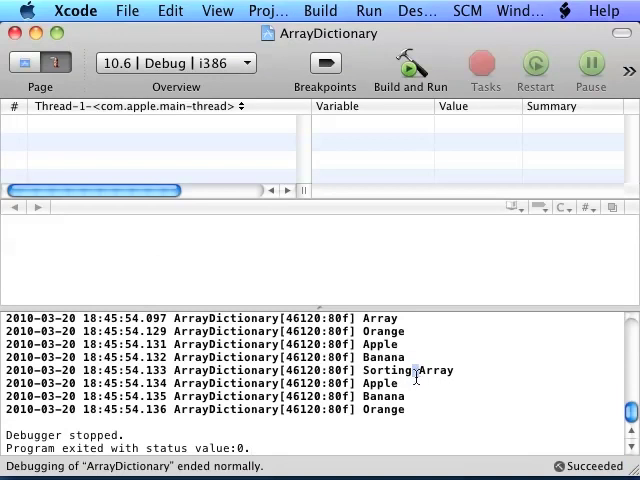
pyautogui.doubleClick(380, 396)
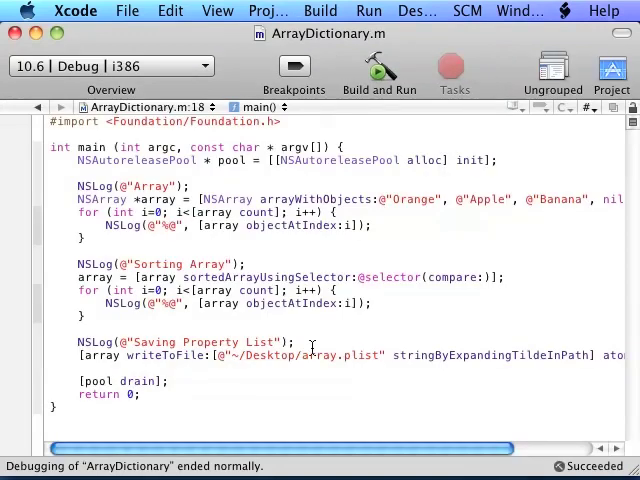
pyautogui.moveTo(160, 396)
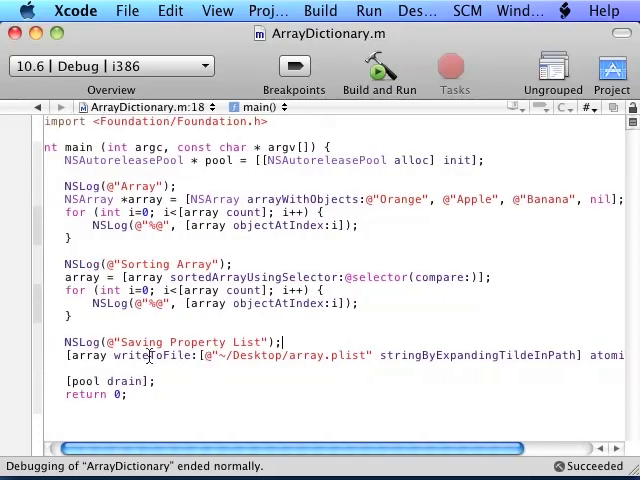
# Add the writeToFile: call saving the array to ~/Desktop/array.plist atomically, explaining its path parts.
pyautogui.doubleClick(152, 356)
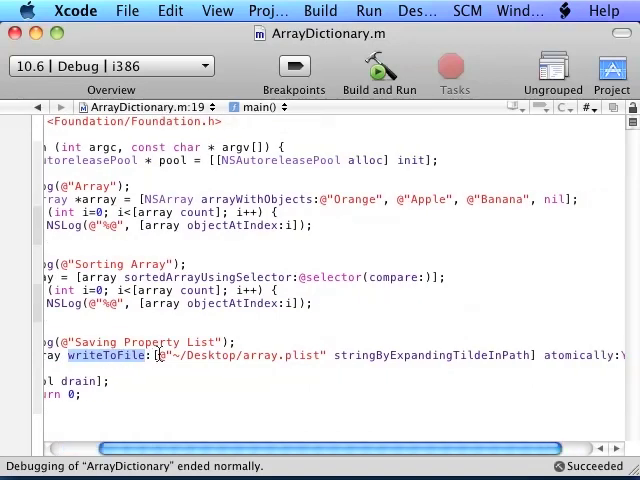
pyautogui.doubleClick(210, 356)
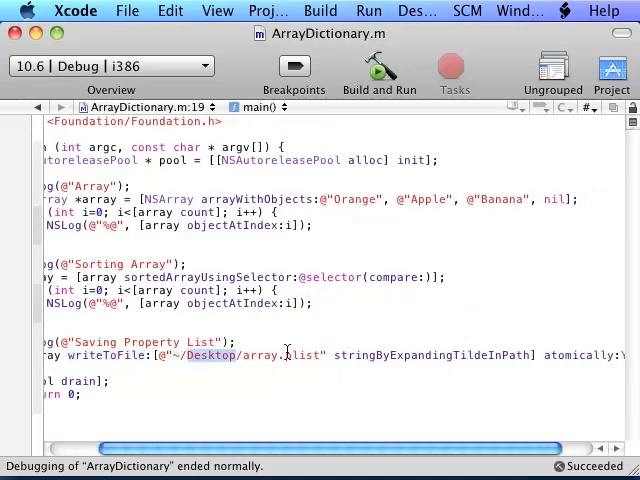
pyautogui.doubleClick(300, 356)
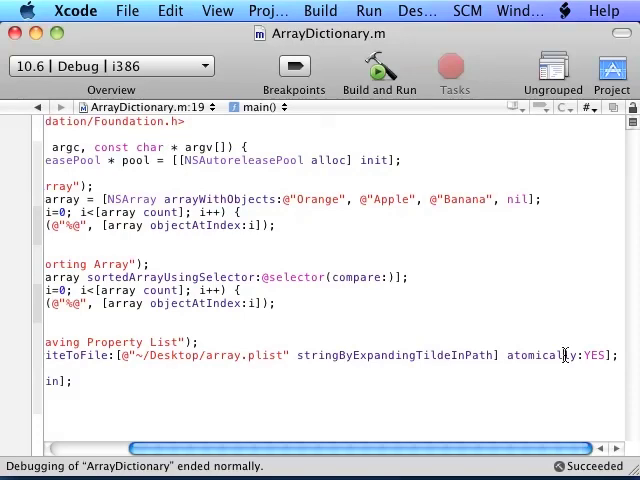
pyautogui.hscroll(-3)
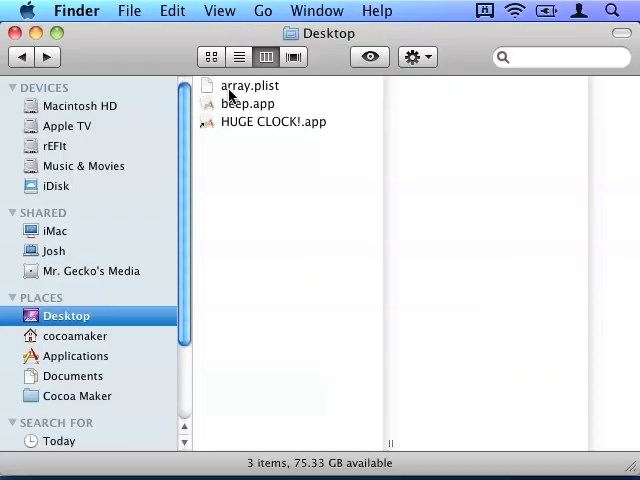
# Open array.plist from the Desktop in Property List Editor, showing Apple, Banana and Orange.
pyautogui.click(250, 84)
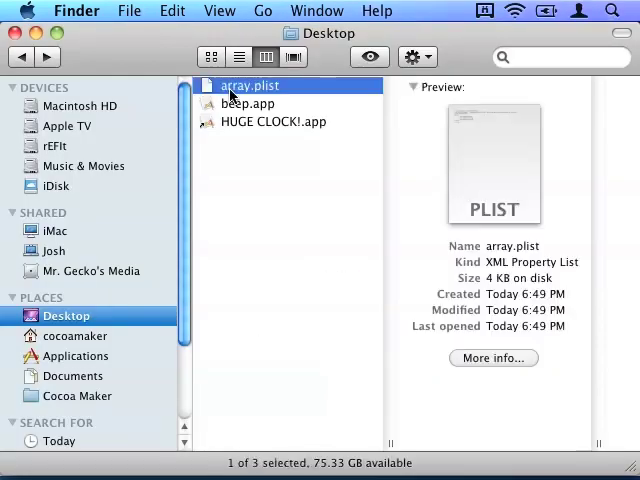
pyautogui.doubleClick(250, 84)
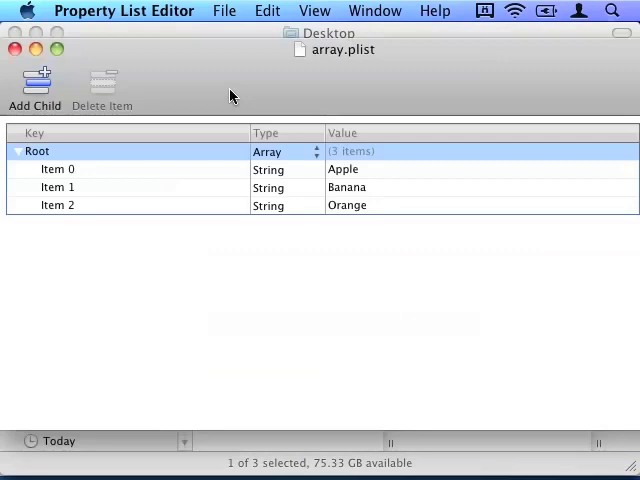
pyautogui.moveTo(172, 172)
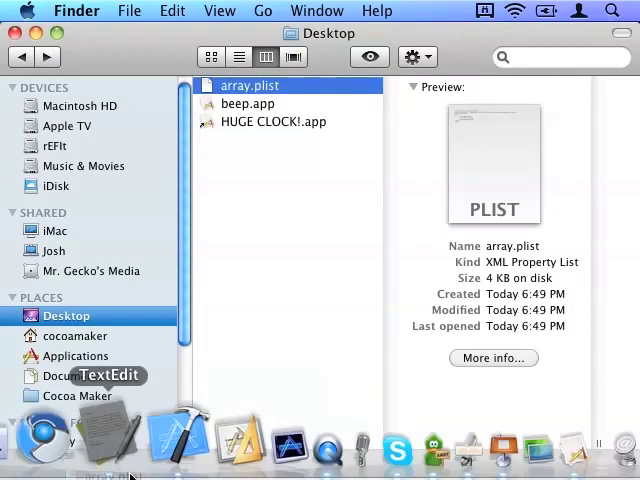
# Look up arrayWithContentsOfFile: in the NSArray Class Reference documentation.
pyautogui.doubleClick(248, 84)
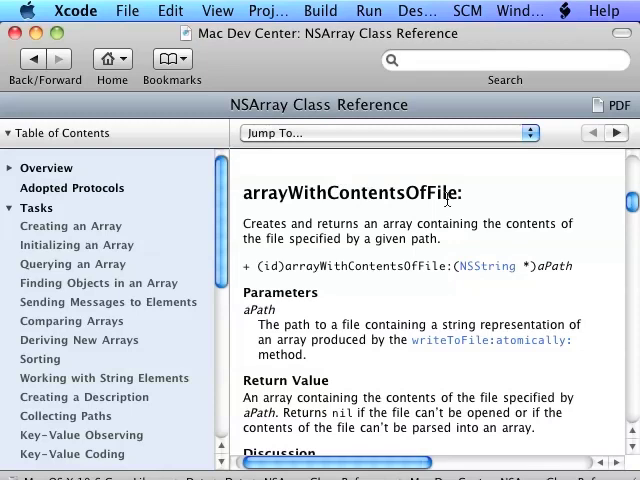
pyautogui.moveTo(378, 264)
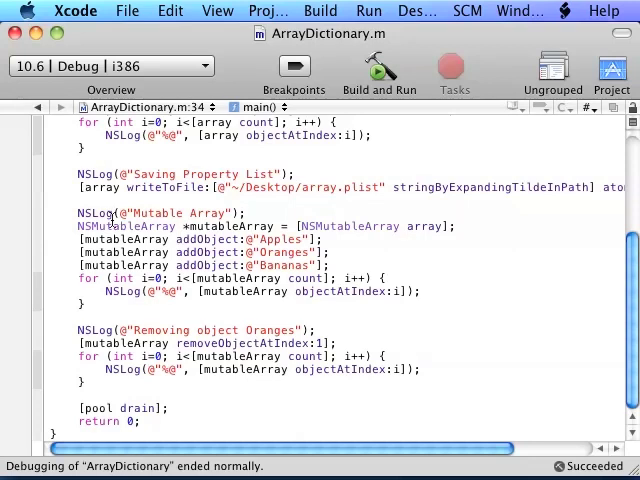
# Add an NSMutableArray of Apples, Oranges and Bananas with print loops and removeObjectAtIndex:1 for Oranges.
pyautogui.doubleClick(120, 240)
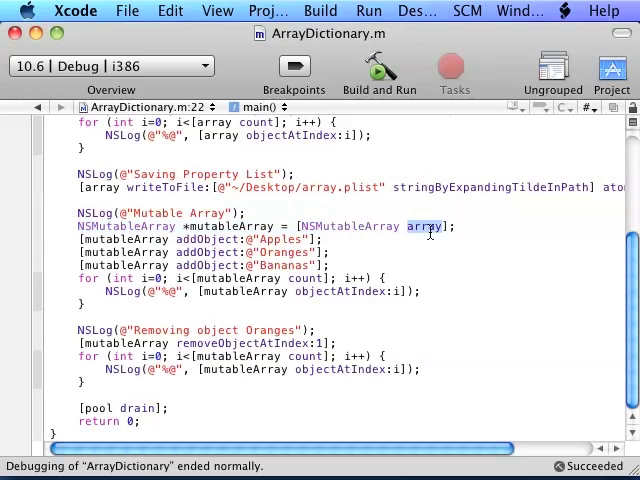
pyautogui.doubleClick(350, 226)
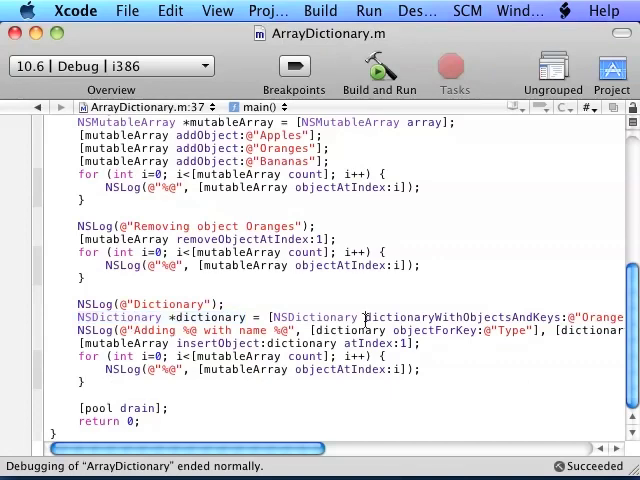
# Build the Oranges dictionary with dictionaryWithObjectsAndKeys: holding Name, Seeds and Type Fruit.
pyautogui.doubleClick(456, 316)
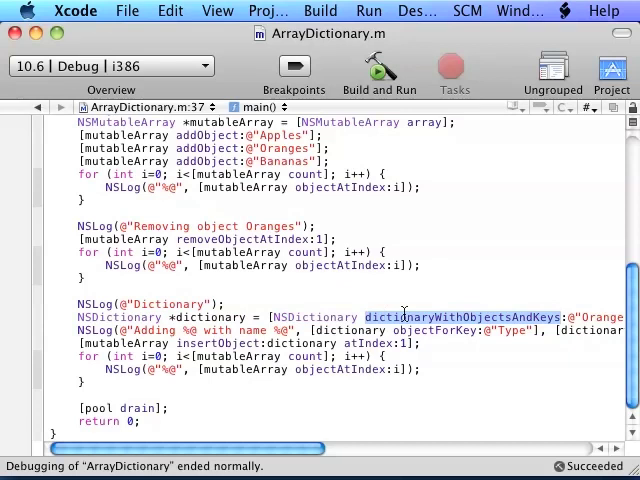
pyautogui.hscroll(3)
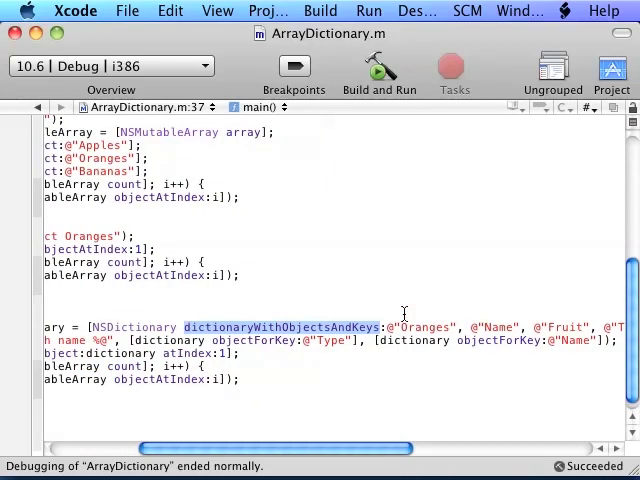
pyautogui.doubleClick(424, 328)
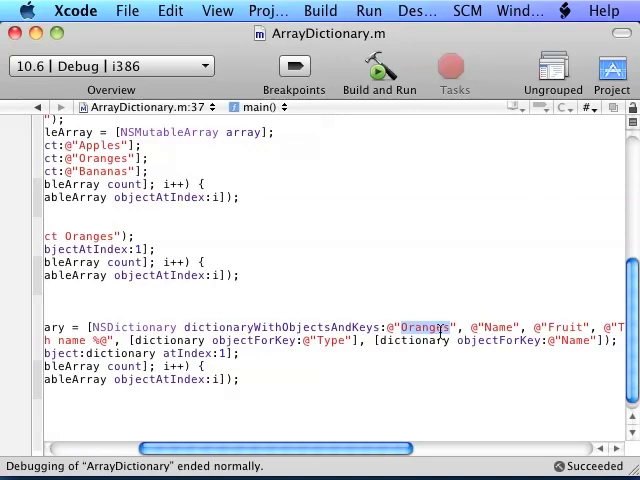
pyautogui.hscroll(3)
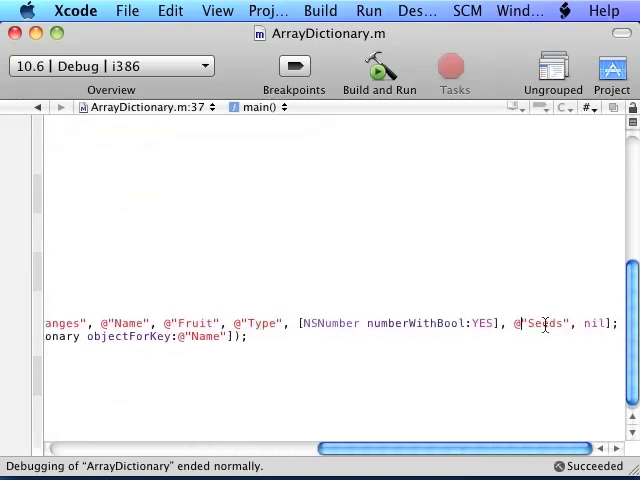
pyautogui.doubleClick(540, 324)
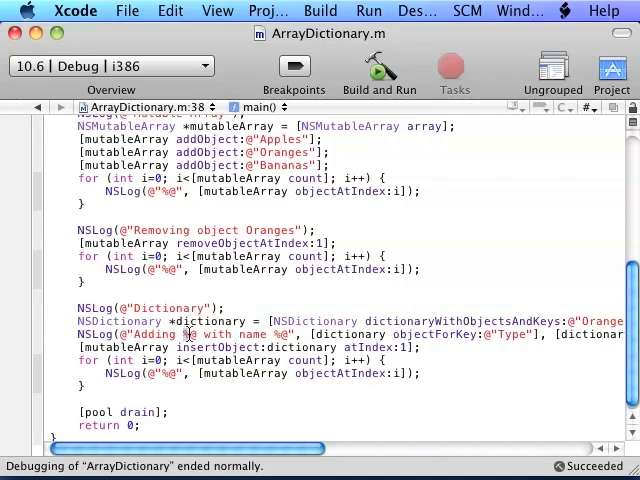
# Log the dictionary's Type and Name via objectForKey: and insert it into the mutable array at index 1.
pyautogui.doubleClick(216, 334)
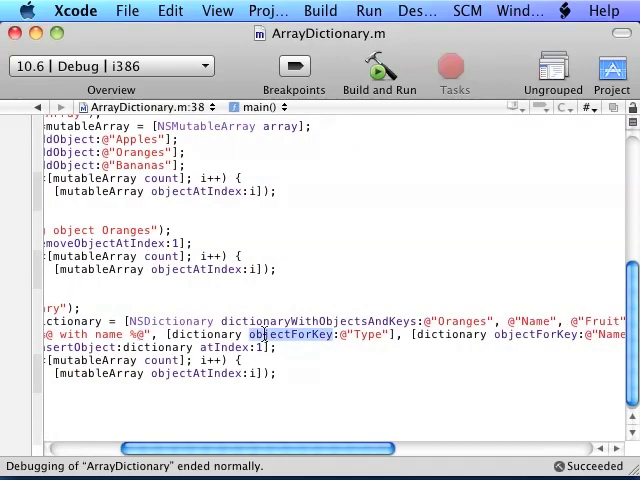
pyautogui.doubleClick(368, 334)
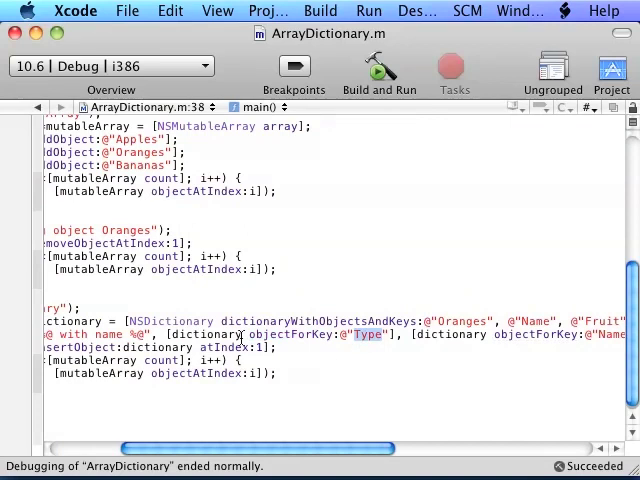
pyautogui.hscroll(3)
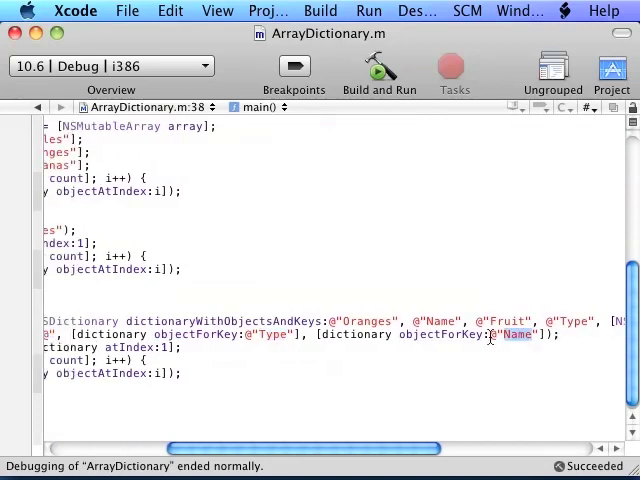
pyautogui.hscroll(-3)
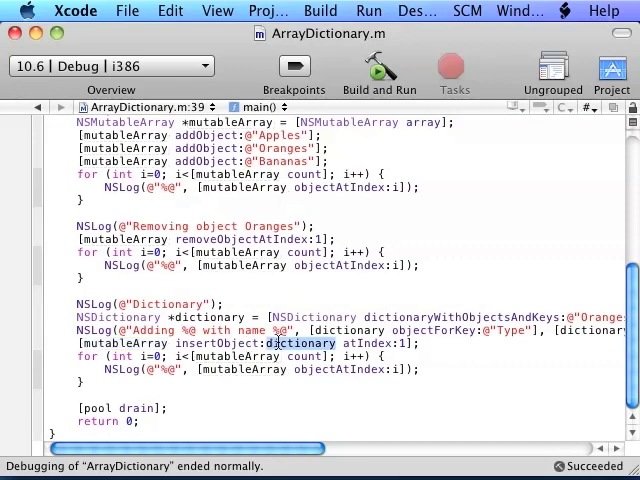
pyautogui.hscroll(3)
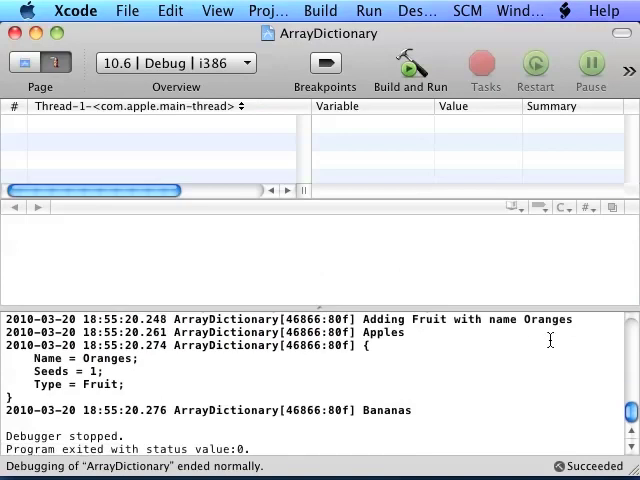
pyautogui.doubleClick(384, 332)
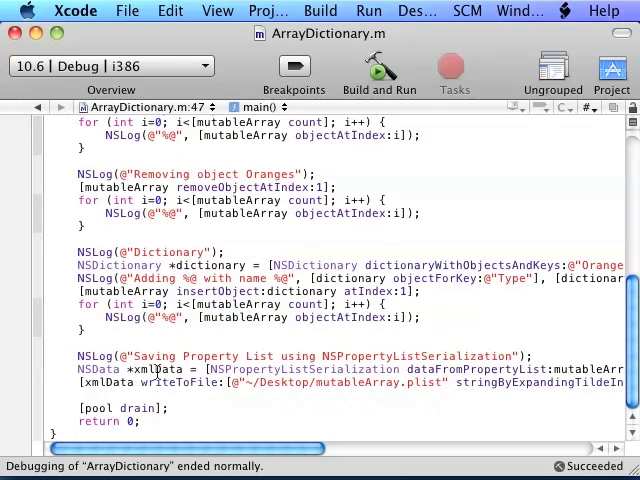
# Review the code saving the array as an XML plist using NSPropertyListXMLFormat_v1_0 and xmlData.
pyautogui.hscroll(3)
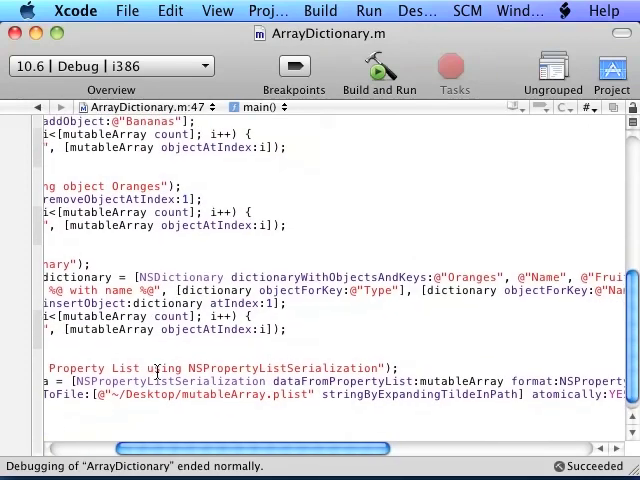
pyautogui.hscroll(3)
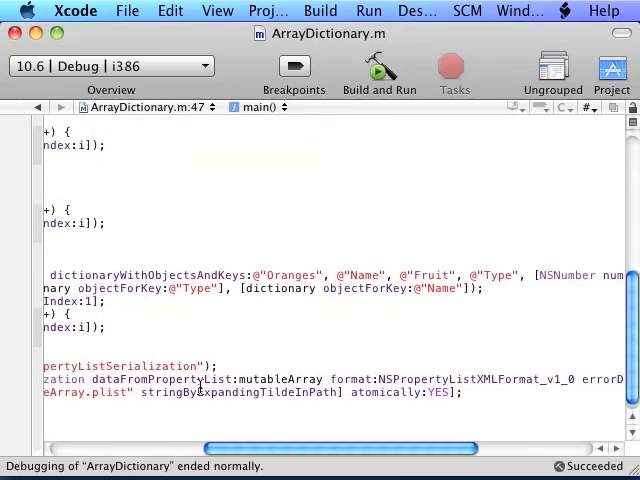
pyautogui.doubleClick(280, 380)
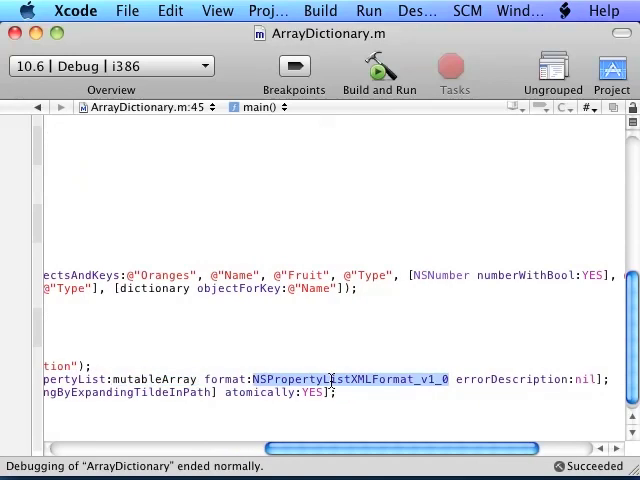
pyautogui.moveTo(496, 376)
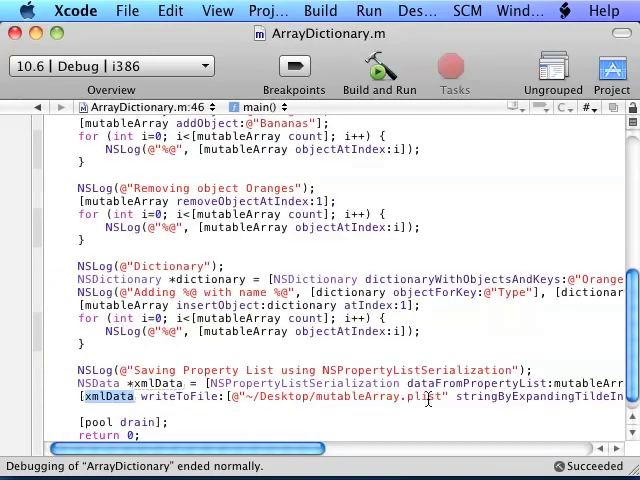
pyautogui.hscroll(3)
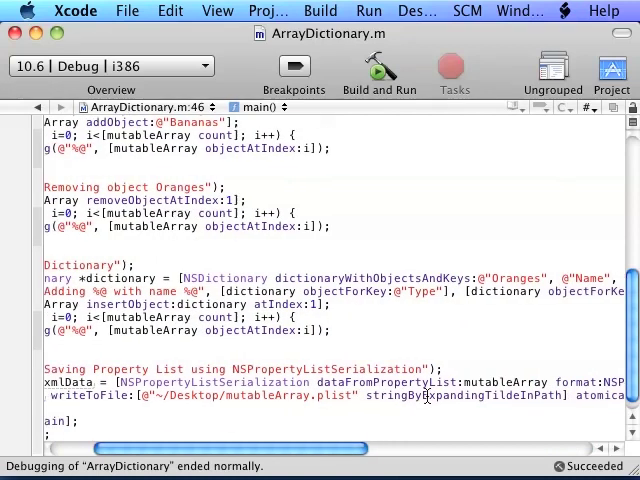
pyautogui.hscroll(3)
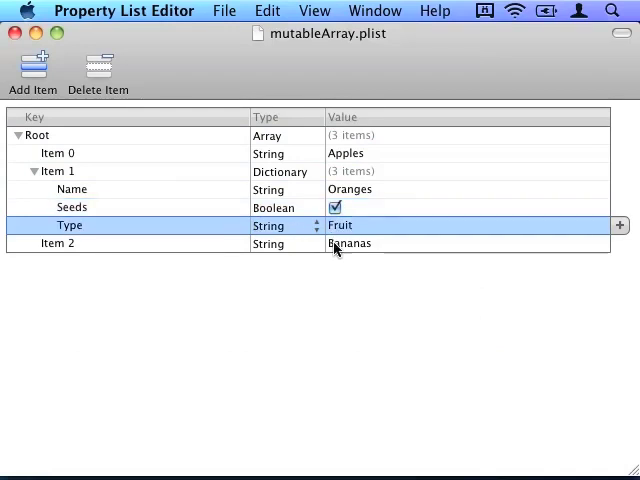
# Inspect the Type row of the Oranges dictionary in mutableArray.plist.
pyautogui.click(56, 244)
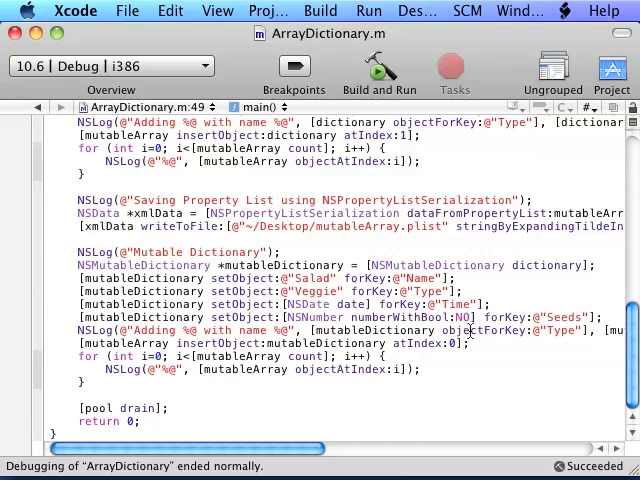
pyautogui.moveTo(516, 248)
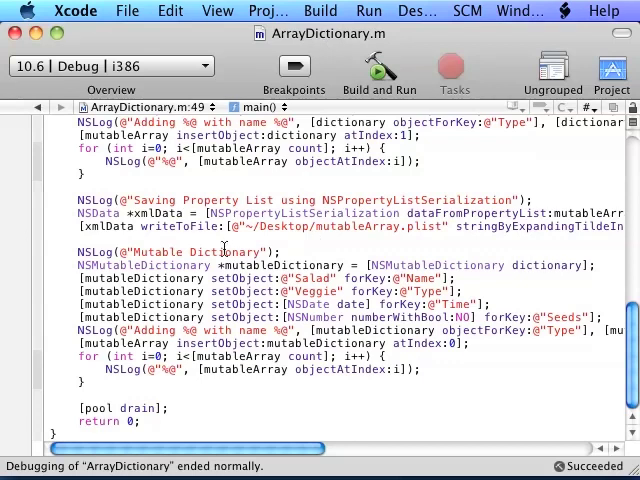
# Add the NSMutableDictionary block setting Salad, Veggie, a date and Seeds NO, inserted at index 0.
pyautogui.doubleClick(140, 278)
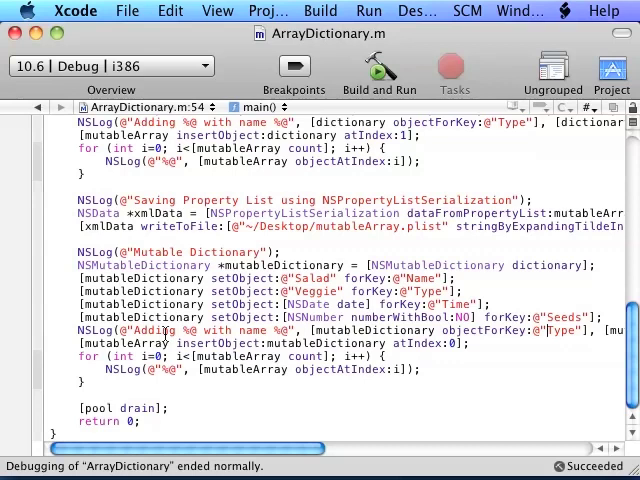
pyautogui.doubleClick(184, 330)
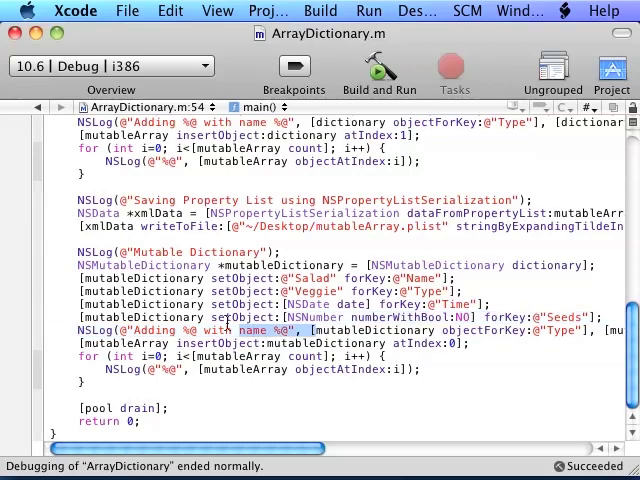
pyautogui.hscroll(3)
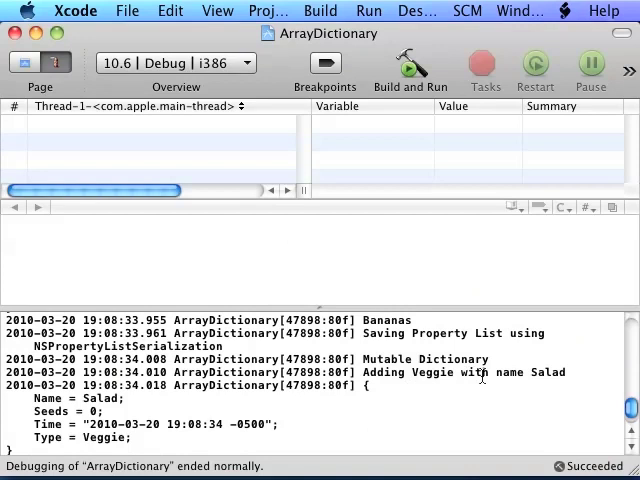
pyautogui.moveTo(552, 372)
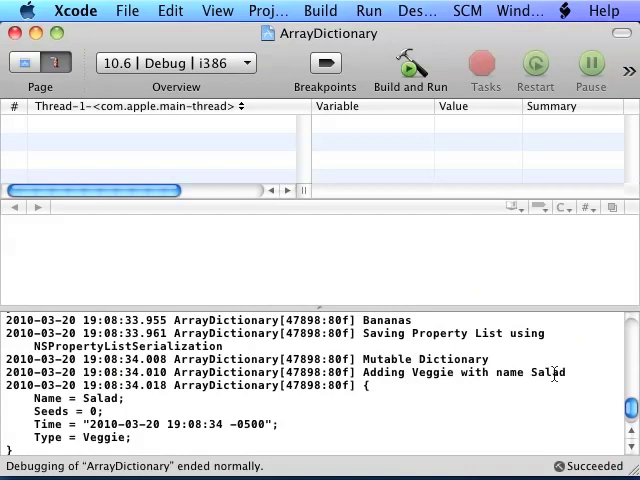
# Scroll through the console log showing the Salad veggie dictionary with its time before Apples.
pyautogui.scroll(-3)
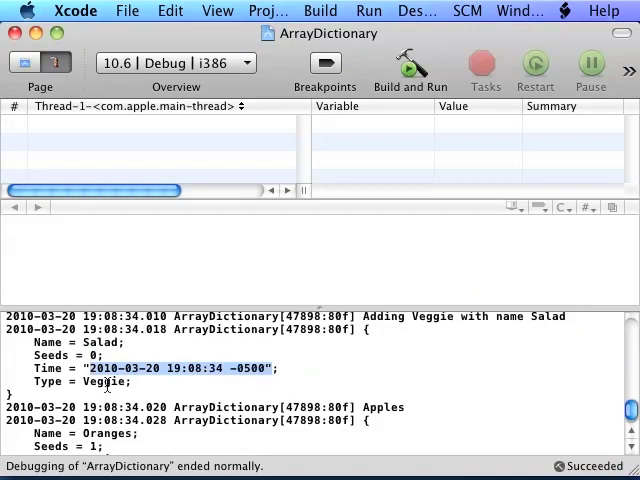
pyautogui.scroll(-3)
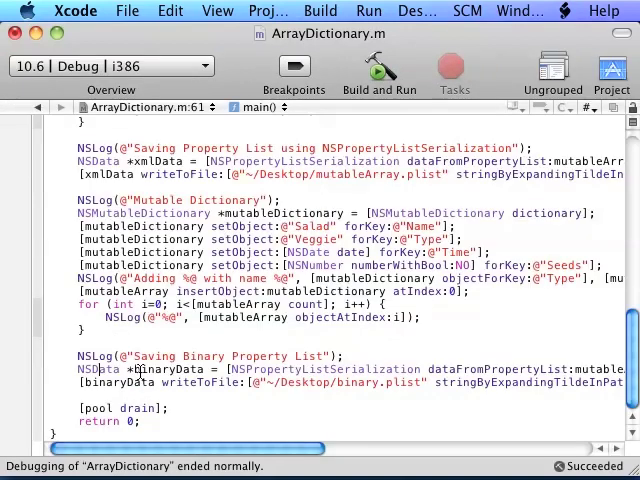
# Review the binaryData serialization code writing NSPropertyListBinaryFormat_v1_0 to ~/Desktop/binary.plist.
pyautogui.doubleClick(324, 368)
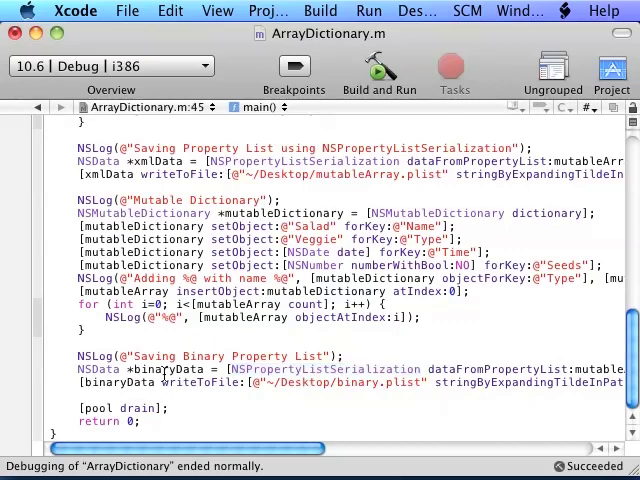
pyautogui.doubleClick(92, 368)
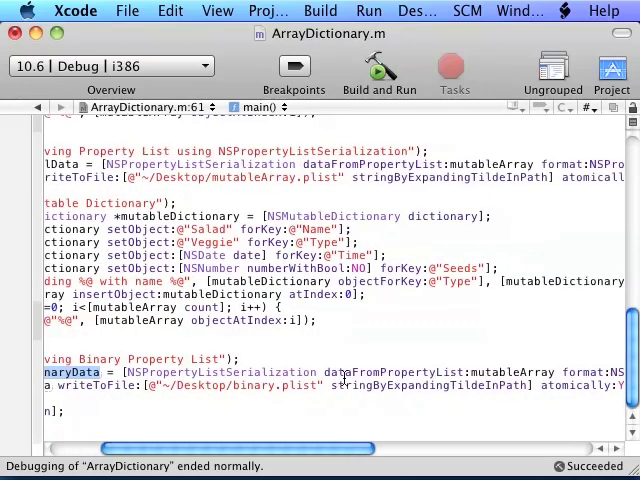
pyautogui.hscroll(3)
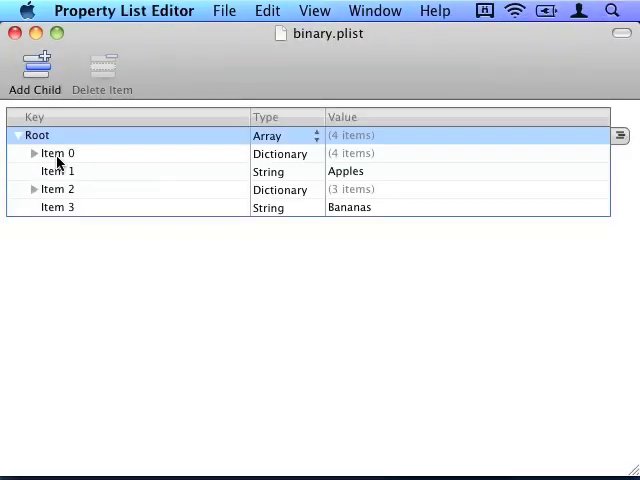
# Inspect Item 0's Salad dictionary with its Time date and Type entries, then collapse it.
pyautogui.click(56, 152)
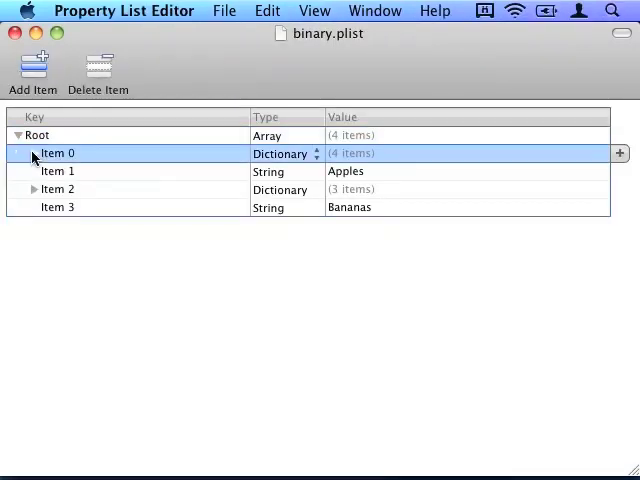
pyautogui.click(18, 152)
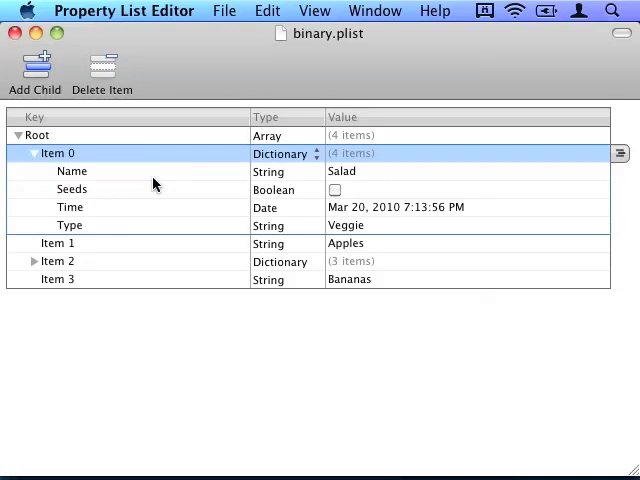
pyautogui.click(72, 188)
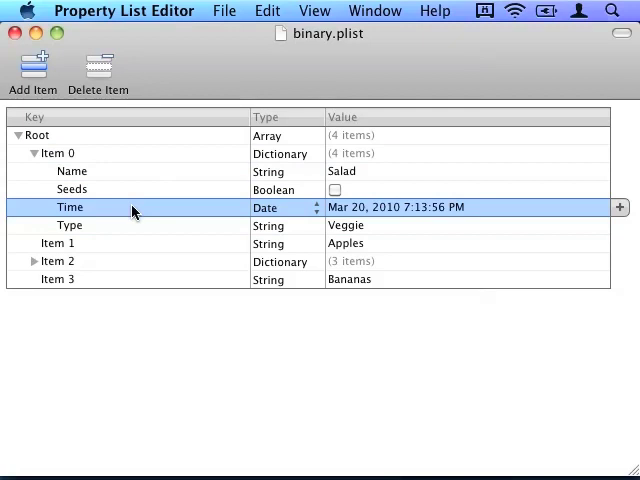
pyautogui.click(68, 224)
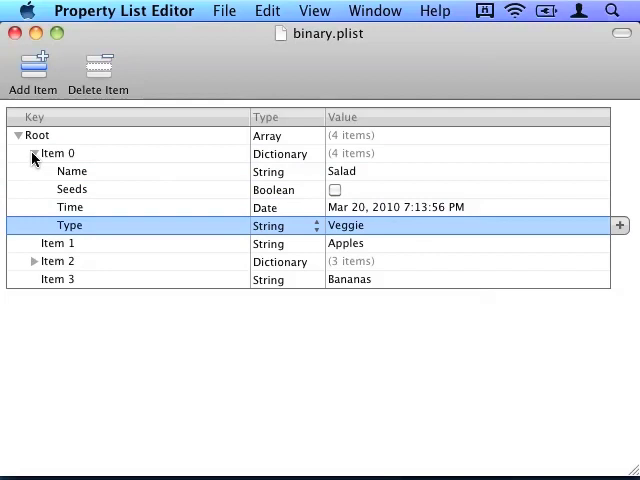
pyautogui.click(32, 152)
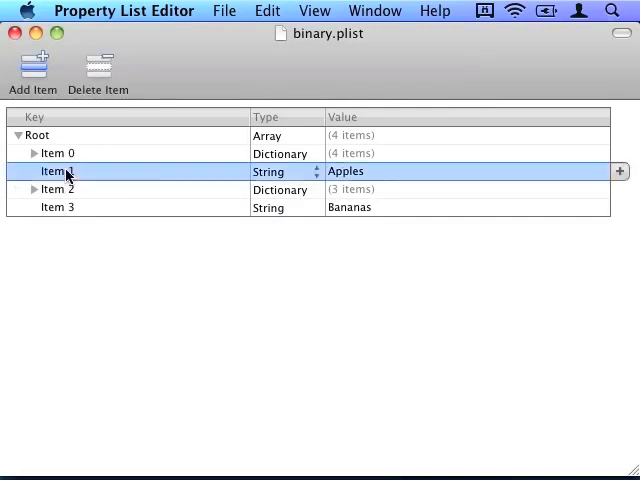
# Inspect Item 2's Oranges dictionary and collapse it, leaving Apples and Bananas visible.
pyautogui.click(36, 188)
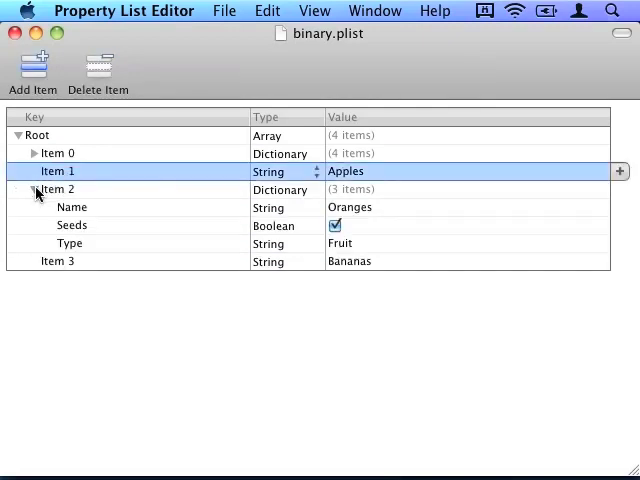
pyautogui.click(32, 188)
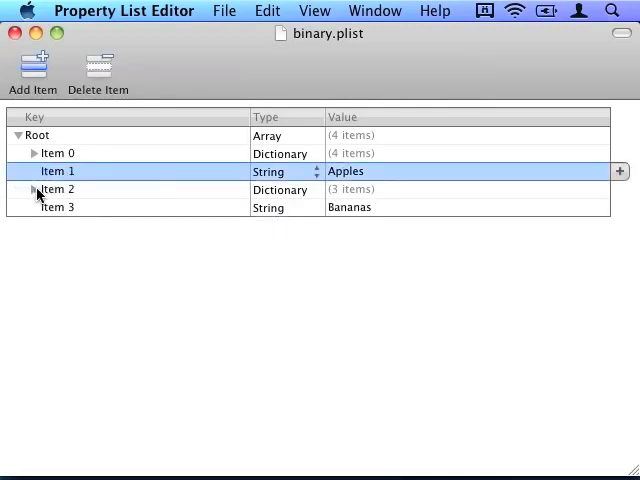
pyautogui.click(56, 208)
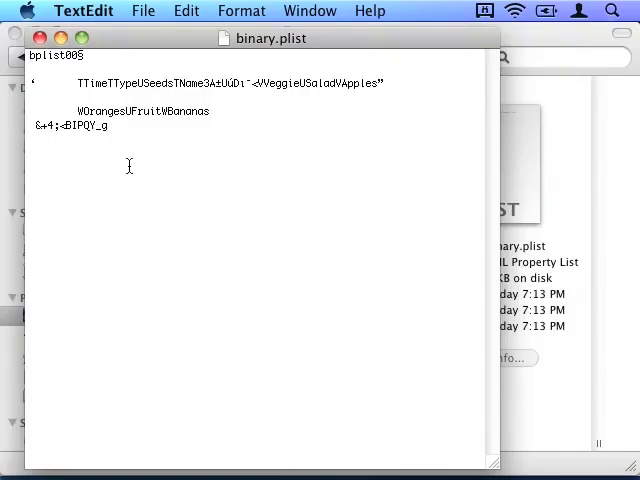
pyautogui.moveTo(72, 110)
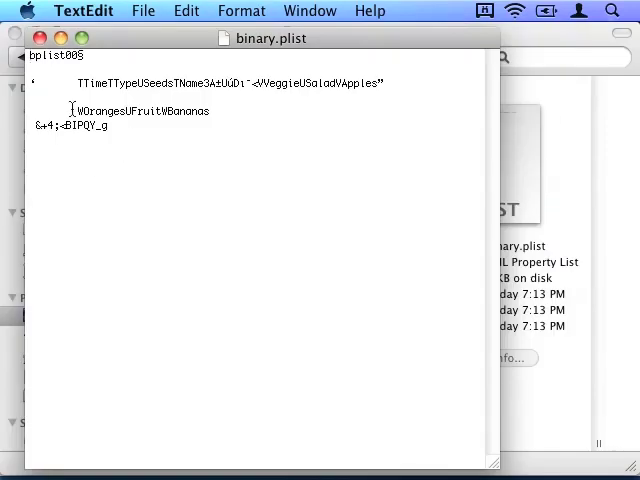